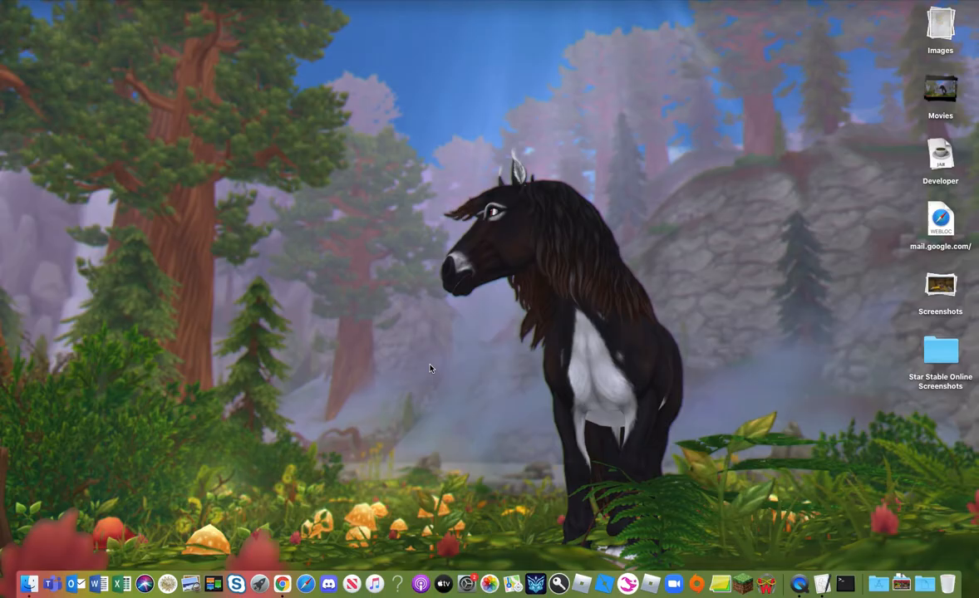
pyautogui.moveTo(741, 585)
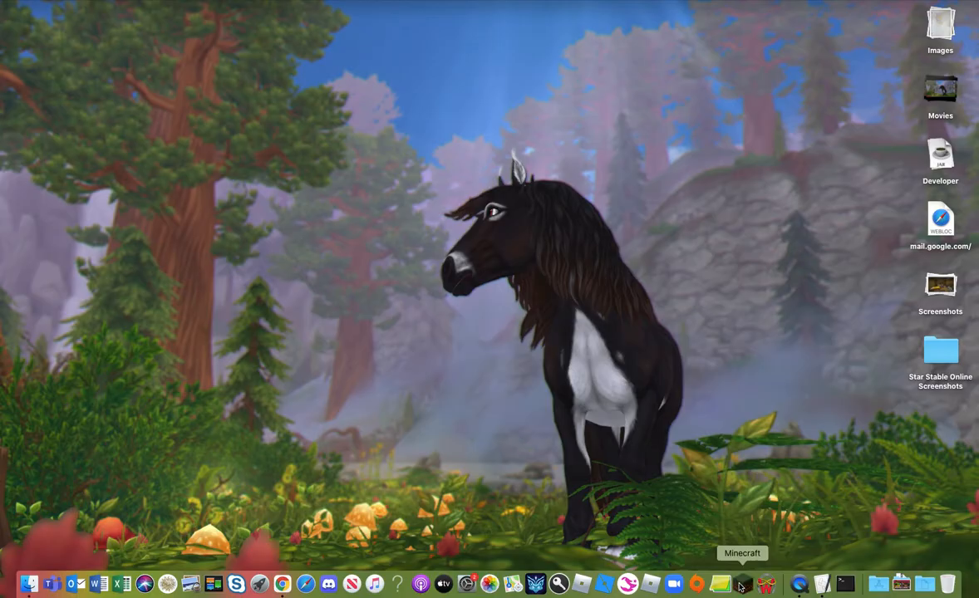
# Step: Bring up the Dock options menu for the Minecraft app
pyautogui.rightClick(741, 585)
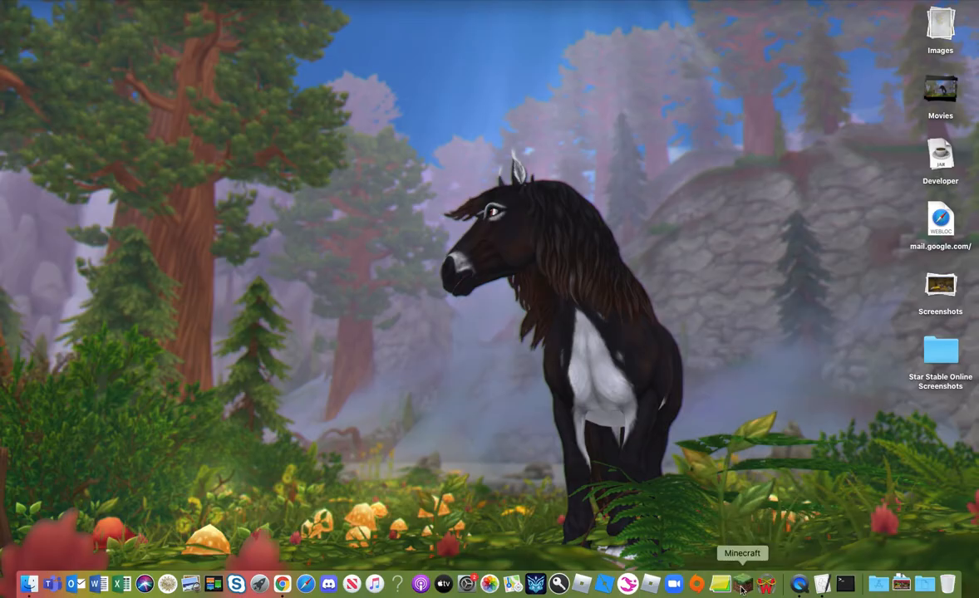
pyautogui.rightClick(741, 585)
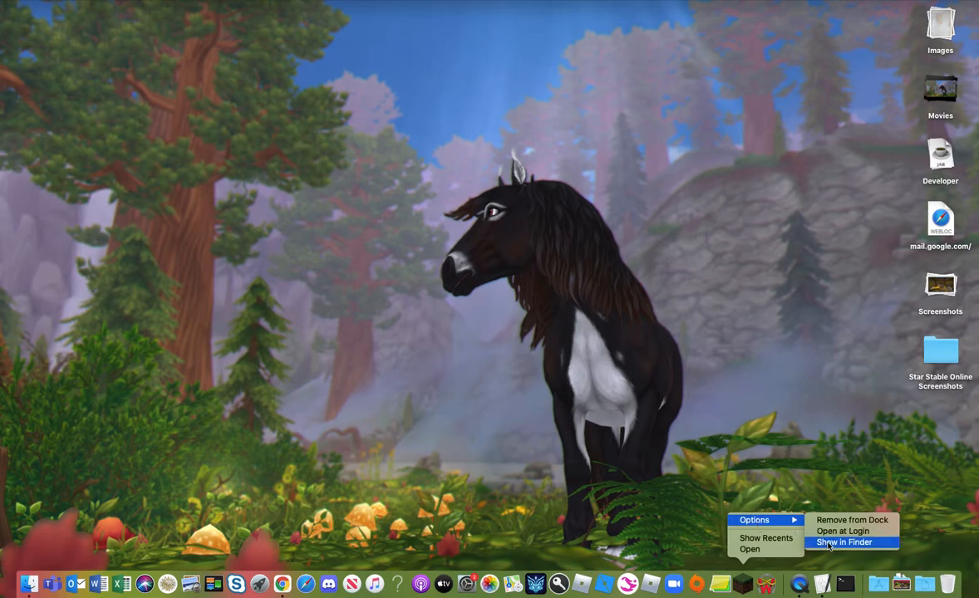
# Step: Reveal the 5.2 MB Minecraft app in the Applications folder via Show in Finder
pyautogui.click(844, 542)
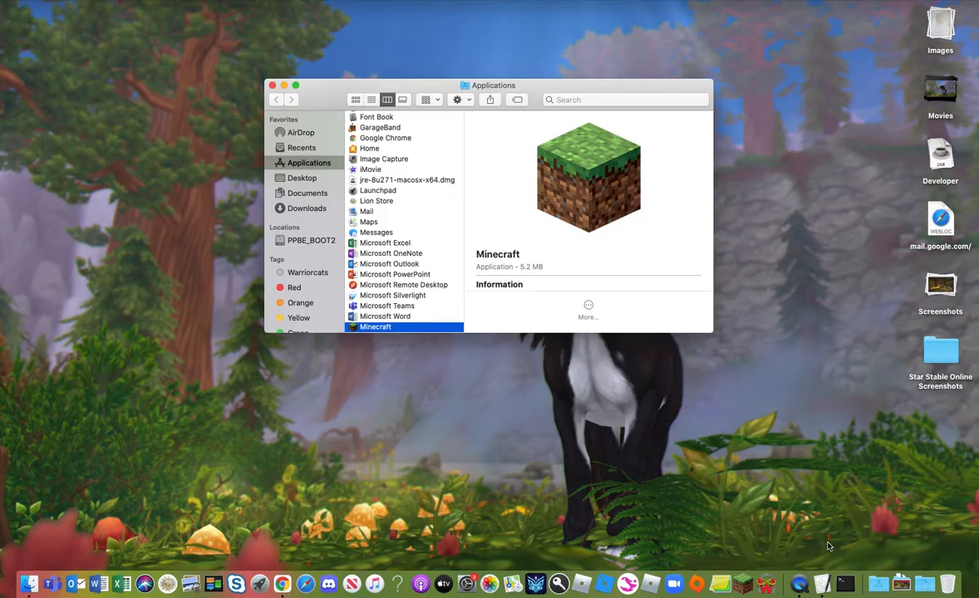
pyautogui.moveTo(818, 542)
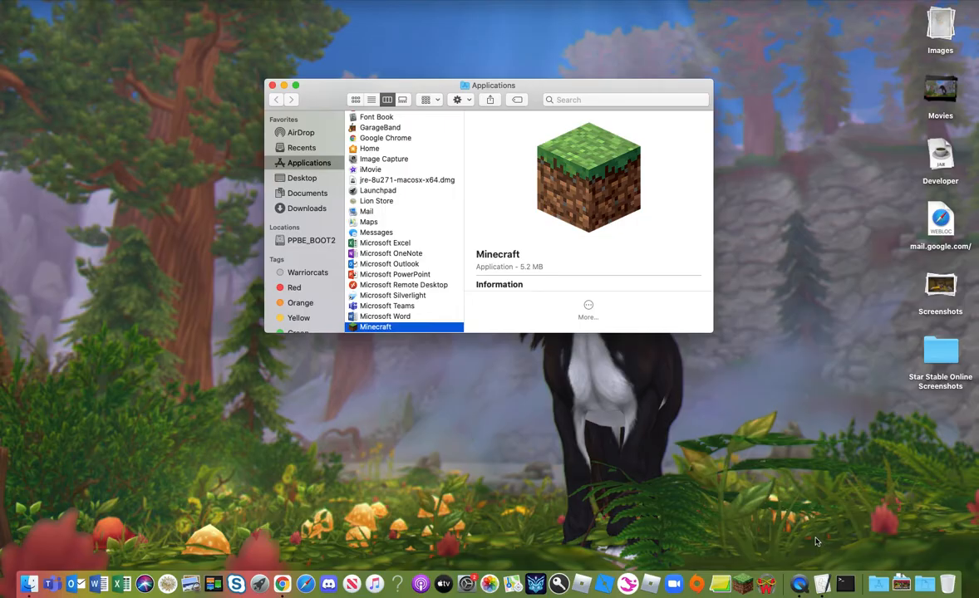
pyautogui.rightClick(741, 585)
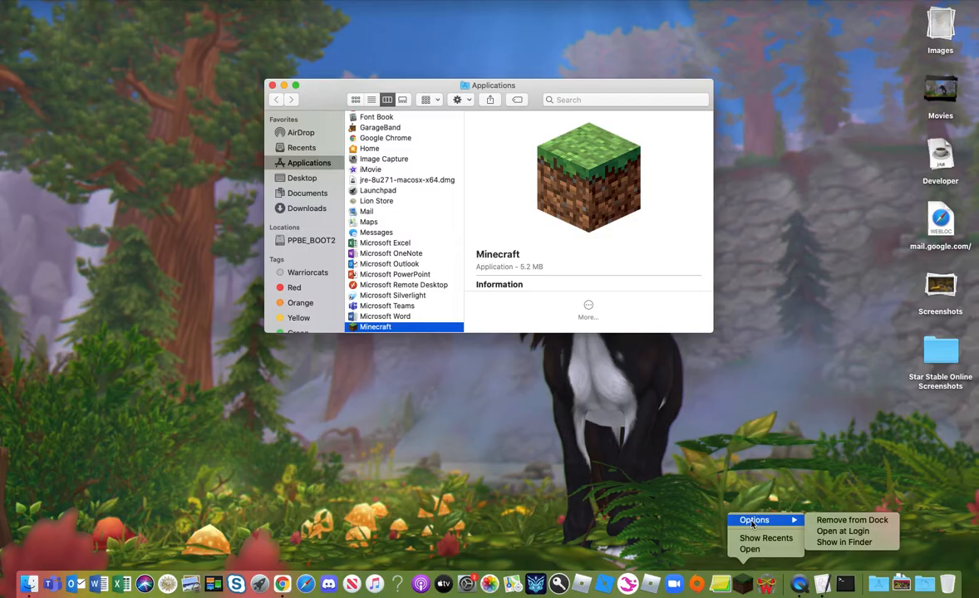
pyautogui.moveTo(385, 230)
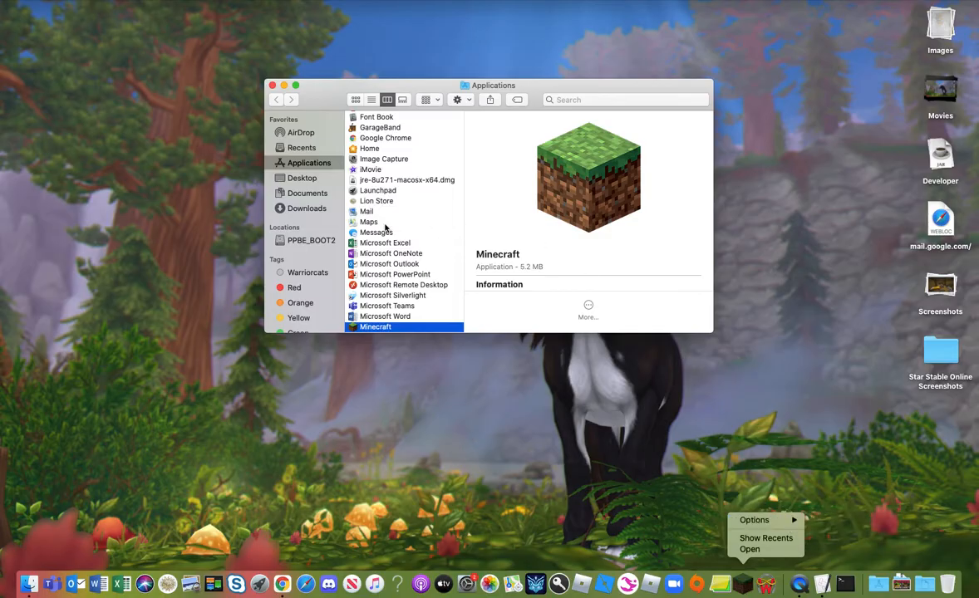
pyautogui.scroll(-3)
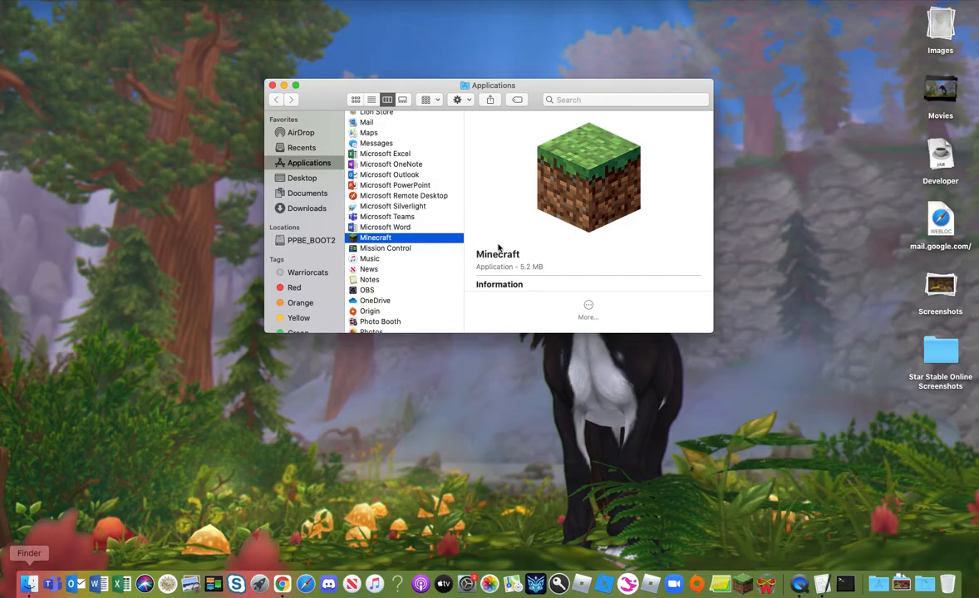
pyautogui.moveTo(422, 242)
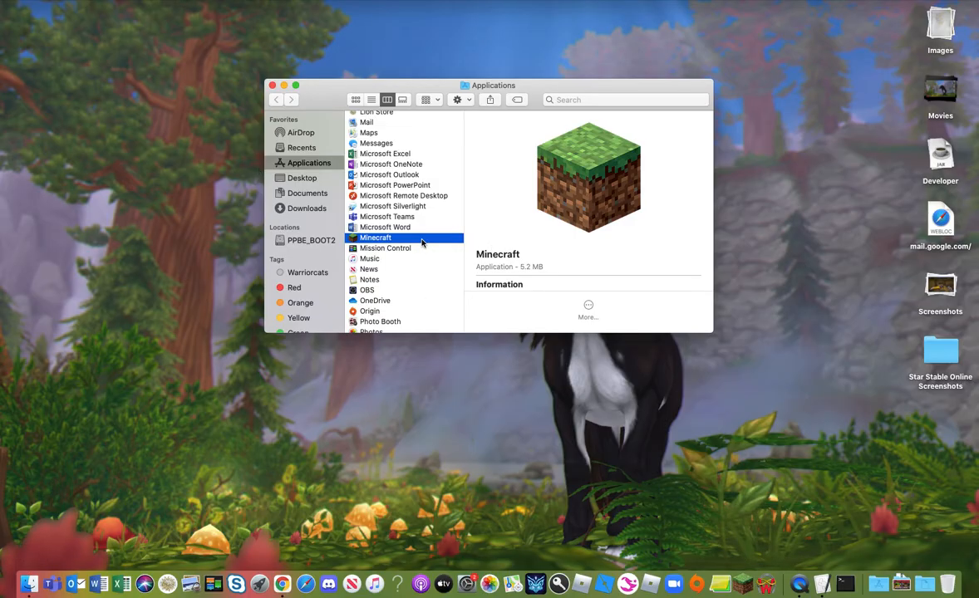
# Step: Bring up the context menu for Minecraft in the Applications column
pyautogui.rightClick(376, 238)
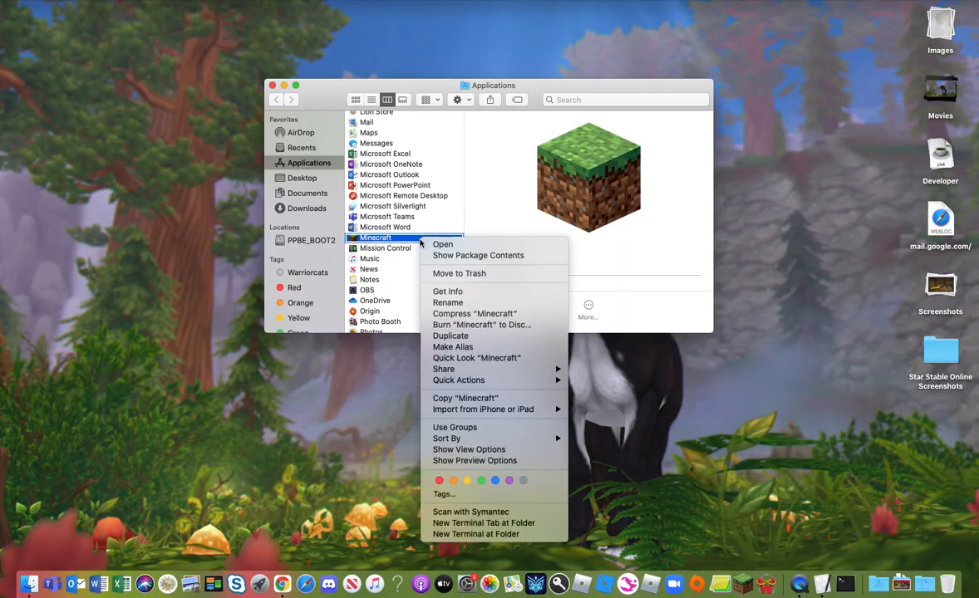
pyautogui.moveTo(429, 240)
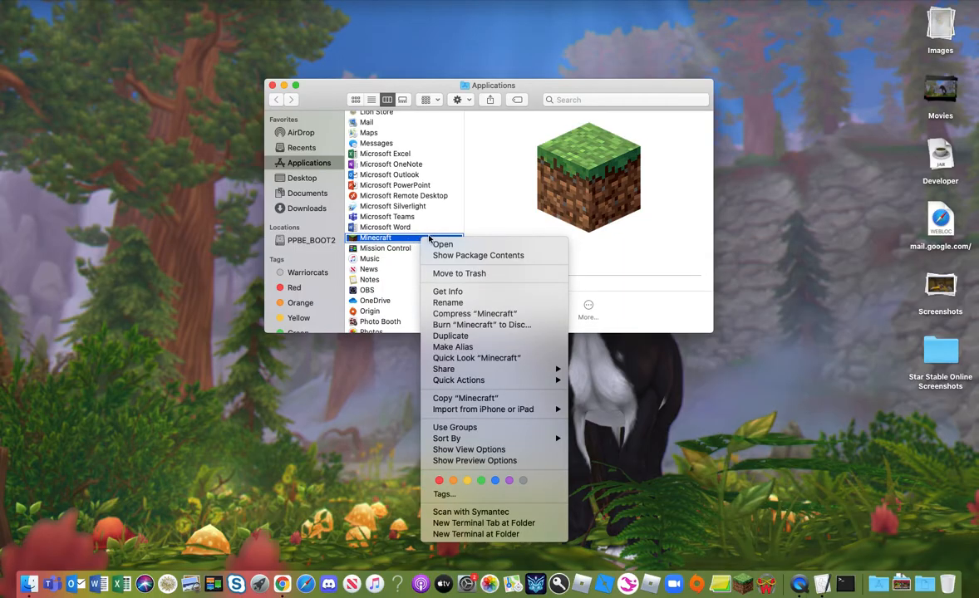
pyautogui.moveTo(479, 256)
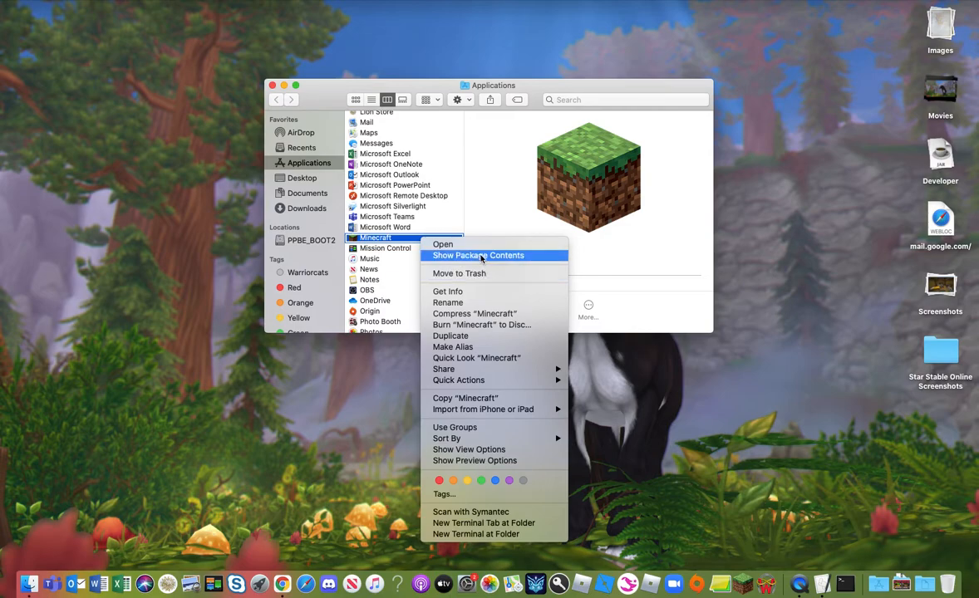
pyautogui.moveTo(482, 260)
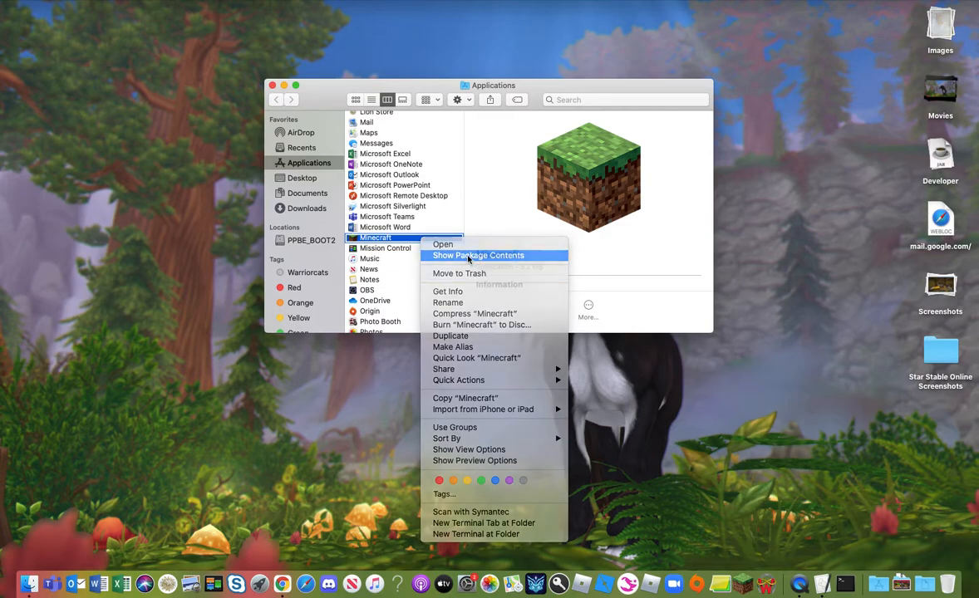
# Step: Show the Minecraft package contents and enter its Contents folder
pyautogui.click(479, 255)
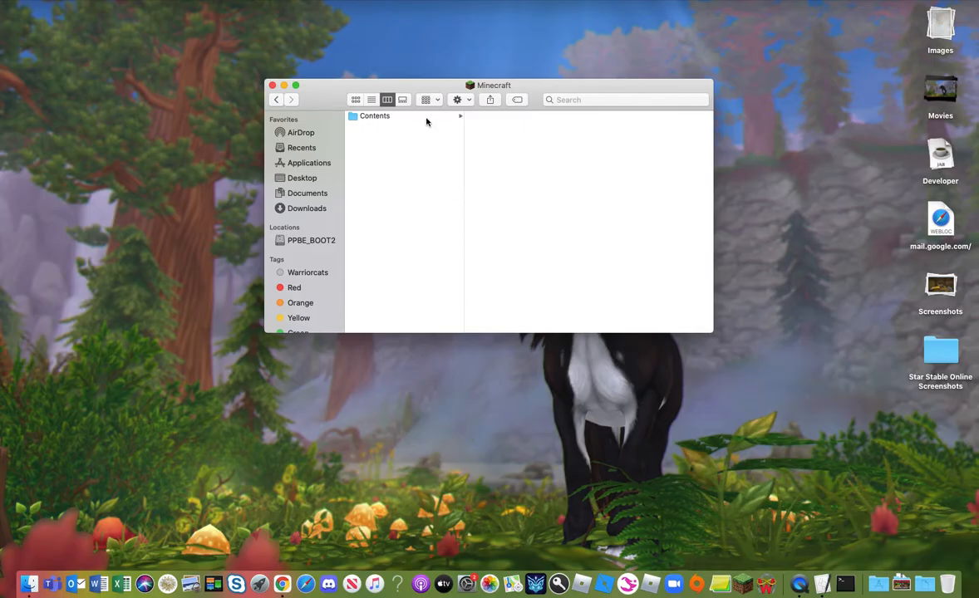
pyautogui.moveTo(398, 123)
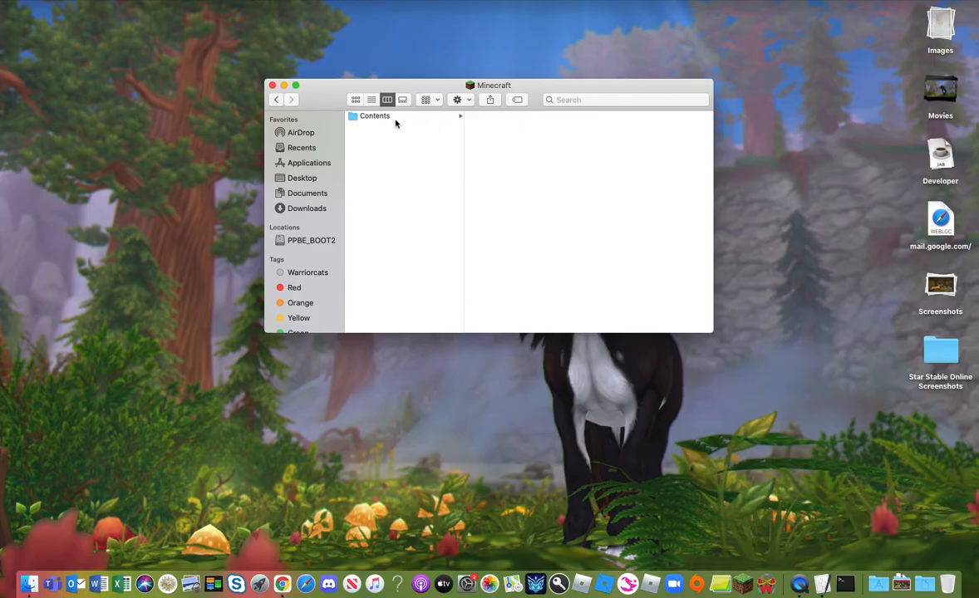
pyautogui.click(374, 116)
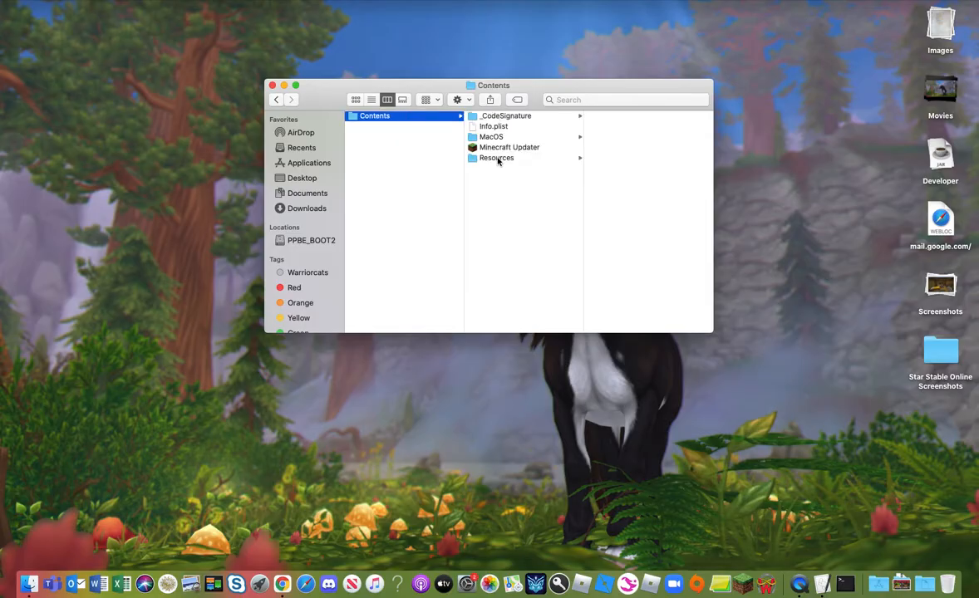
pyautogui.moveTo(492, 136)
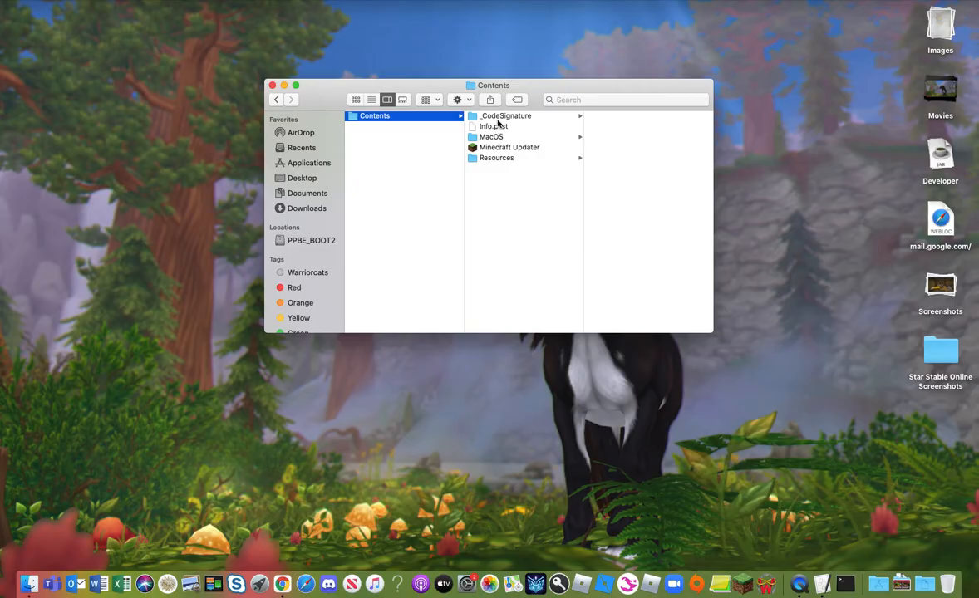
pyautogui.moveTo(495, 133)
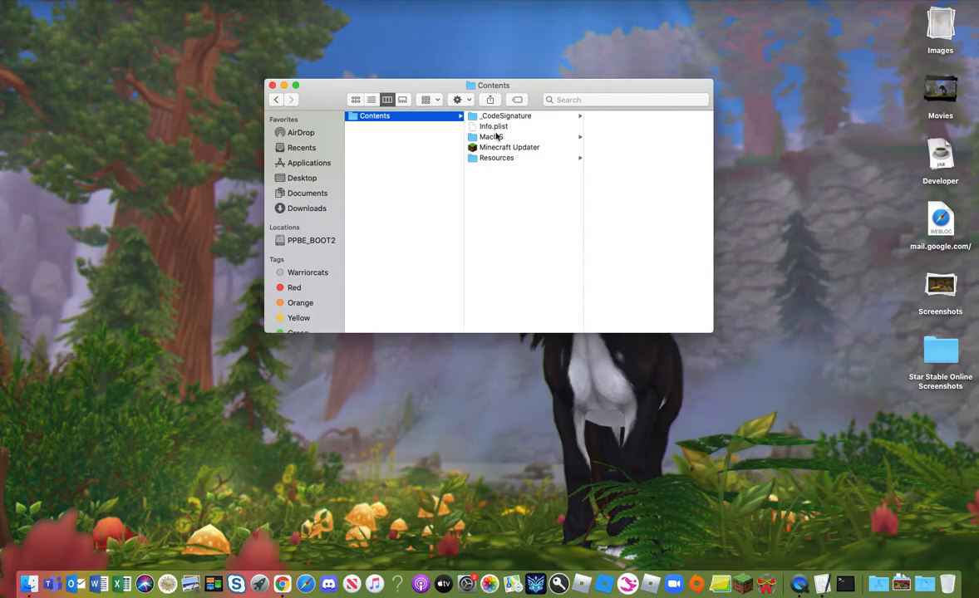
pyautogui.moveTo(480, 162)
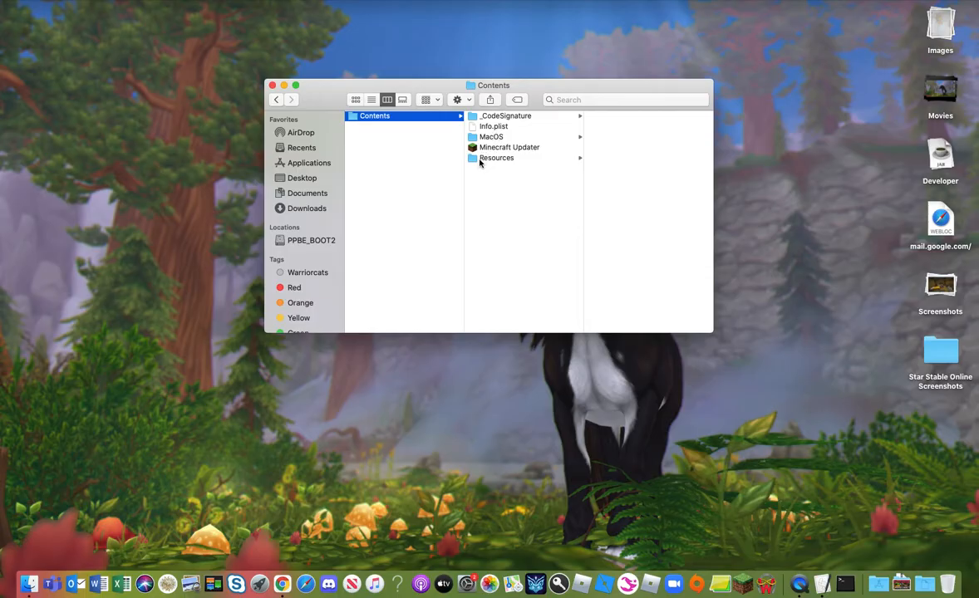
pyautogui.moveTo(491, 133)
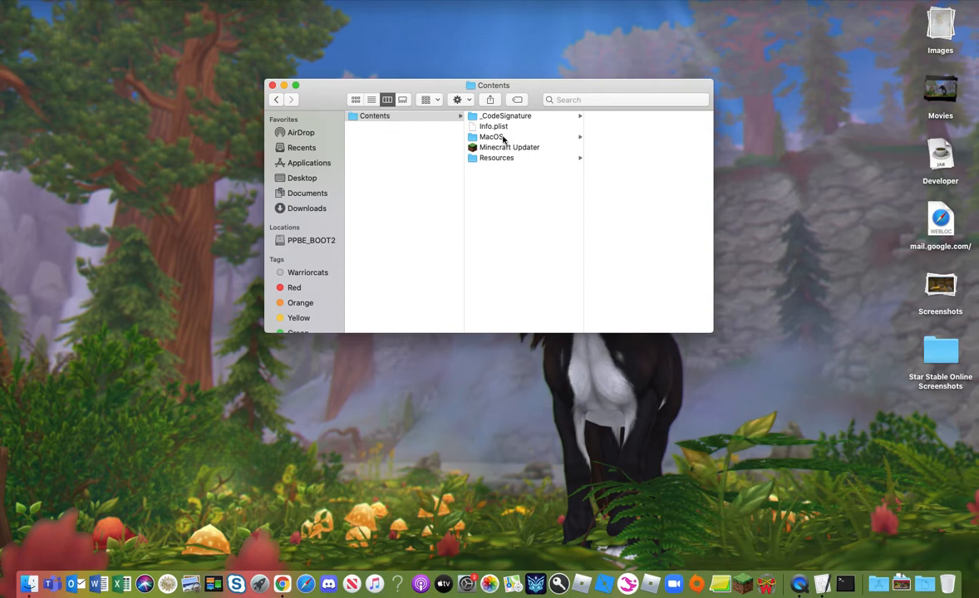
# Step: Run the launcher file inside the package's MacOS folder, starting Minecraft Launcher
pyautogui.click(492, 137)
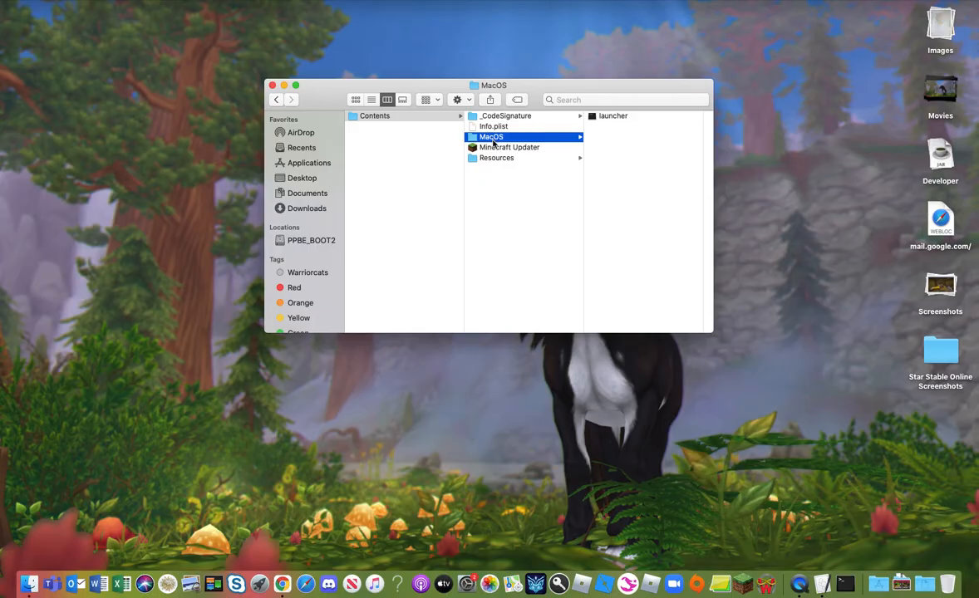
pyautogui.moveTo(623, 119)
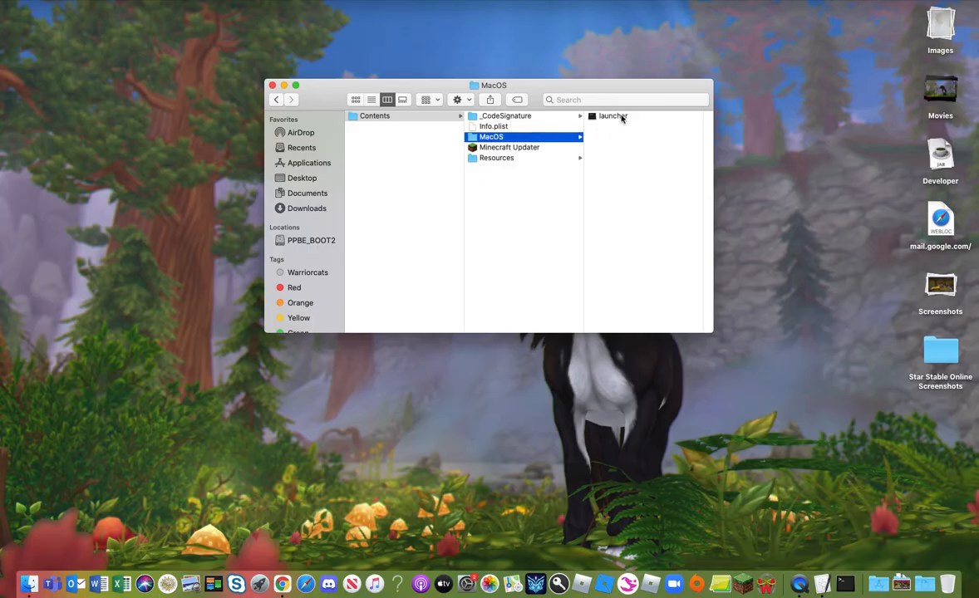
pyautogui.doubleClick(612, 116)
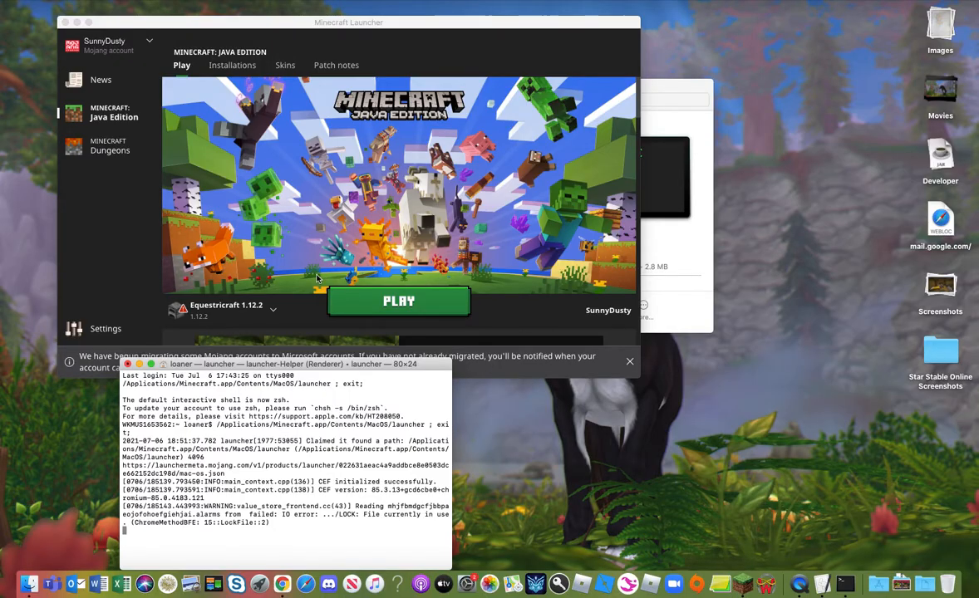
pyautogui.moveTo(113, 283)
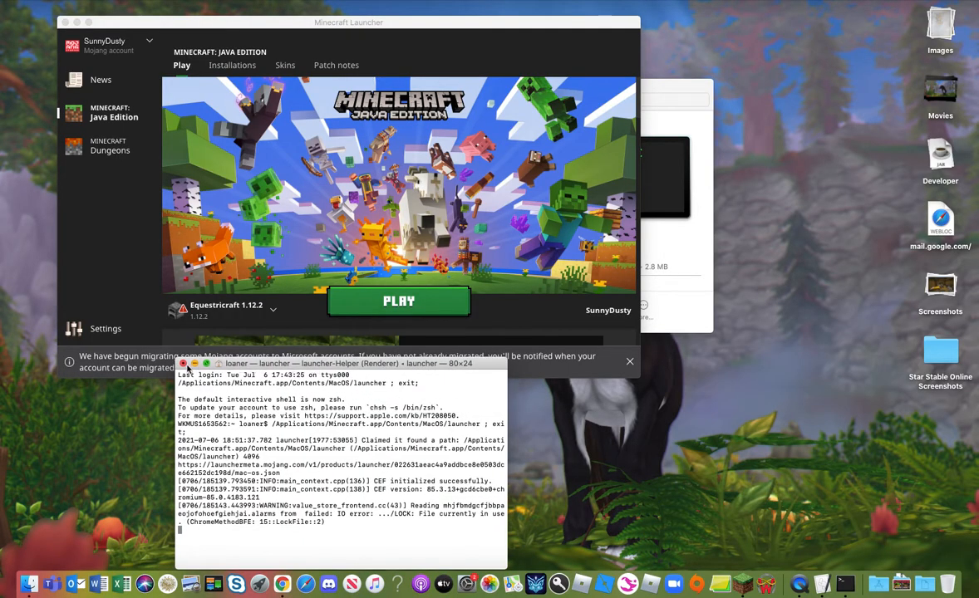
# Step: Dismiss the terminal log and play the Equestricraft 1.12.2 installation
pyautogui.click(183, 364)
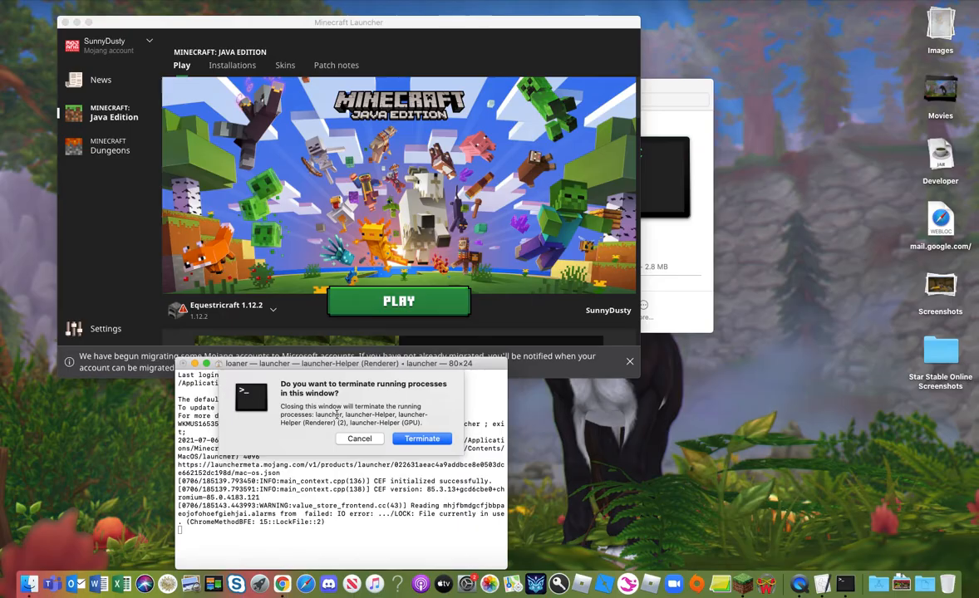
pyautogui.moveTo(369, 389)
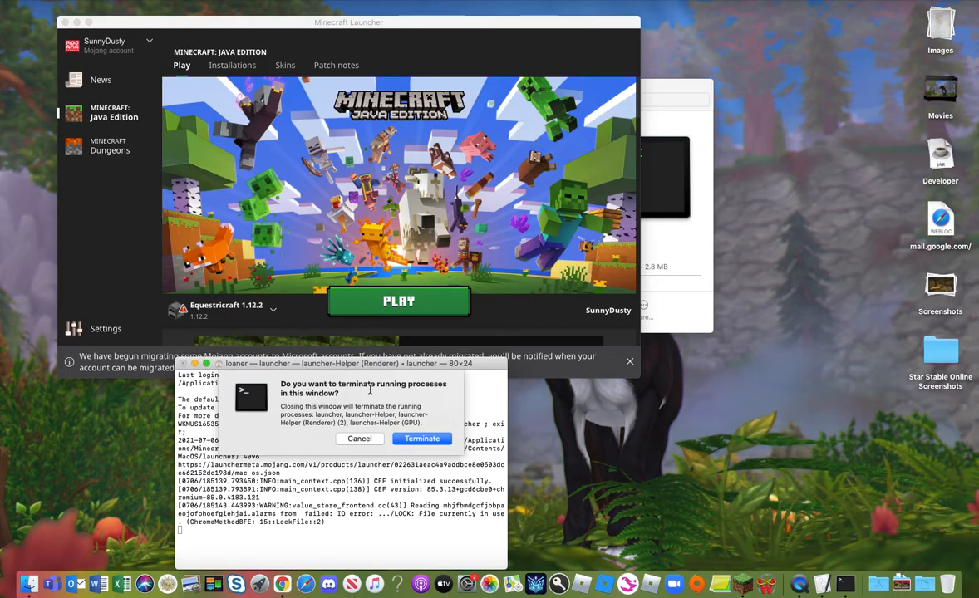
pyautogui.moveTo(360, 438)
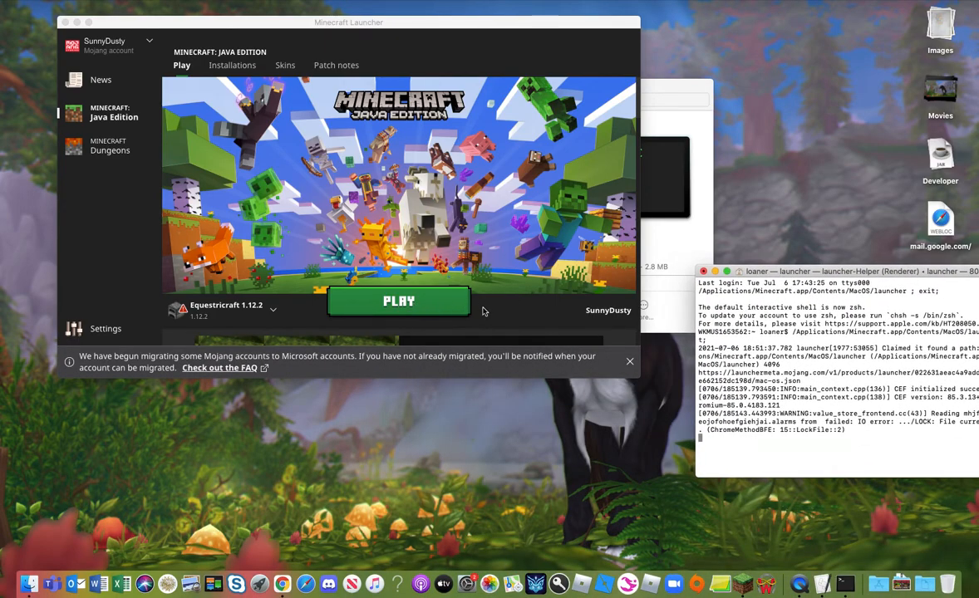
pyautogui.moveTo(455, 311)
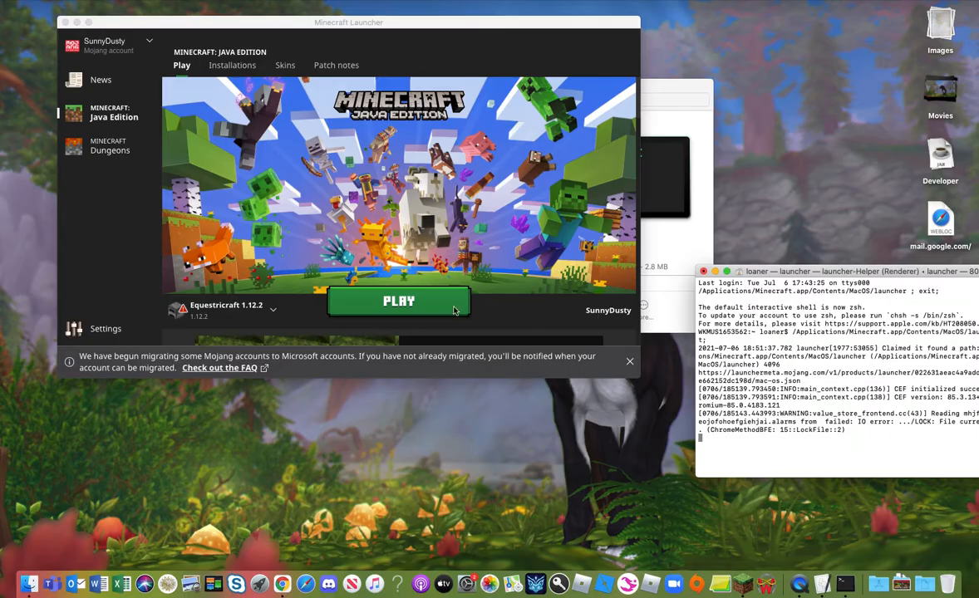
pyautogui.click(399, 300)
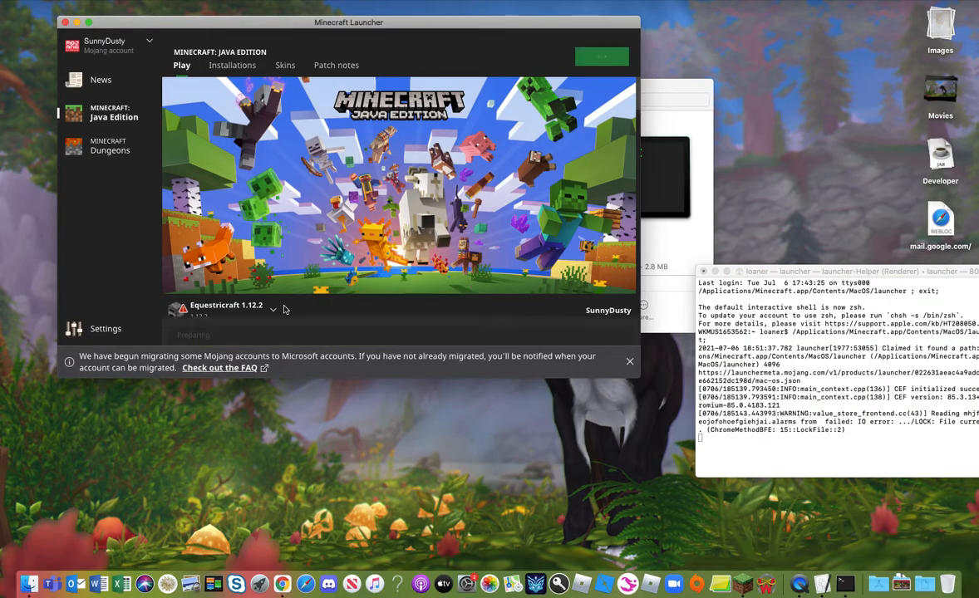
pyautogui.click(601, 57)
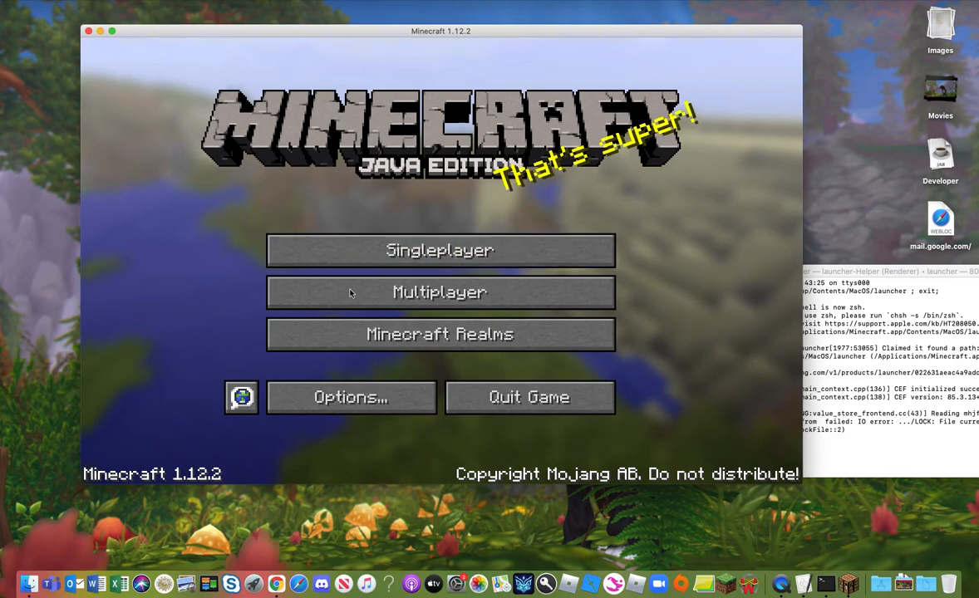
# Step: Glance at the Multiplayer server list, return to the title screen and quit the game
pyautogui.click(438, 293)
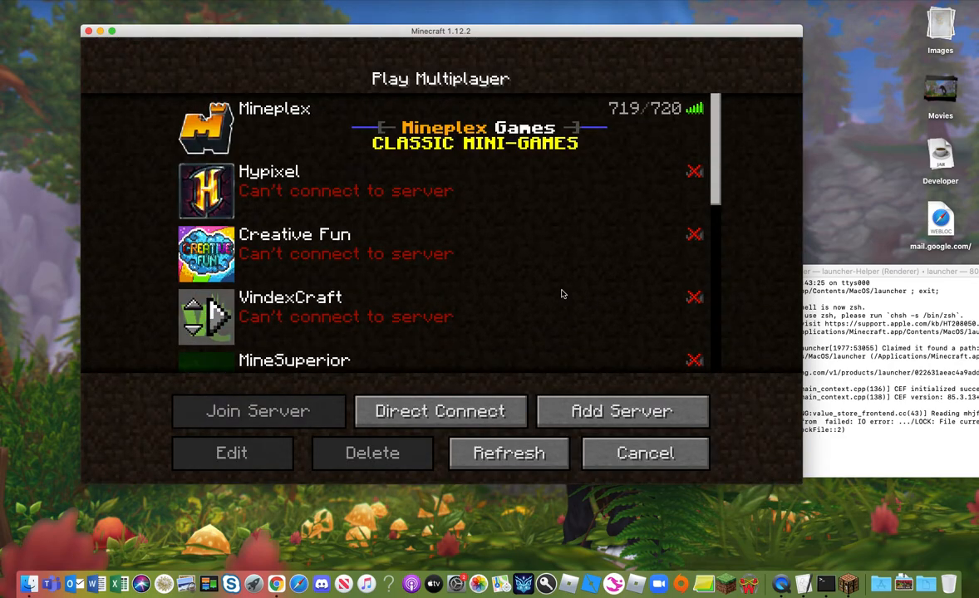
pyautogui.click(645, 452)
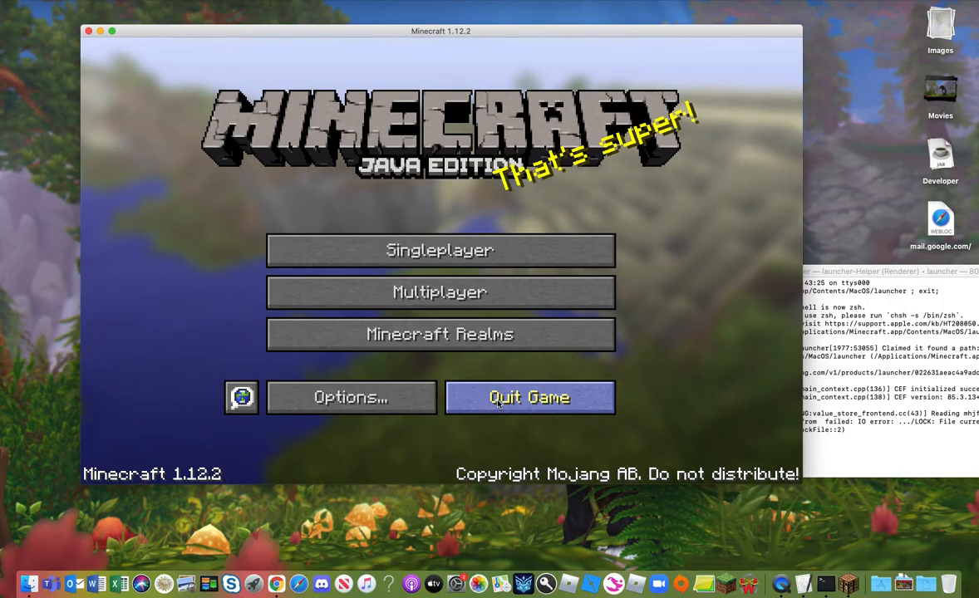
pyautogui.click(530, 398)
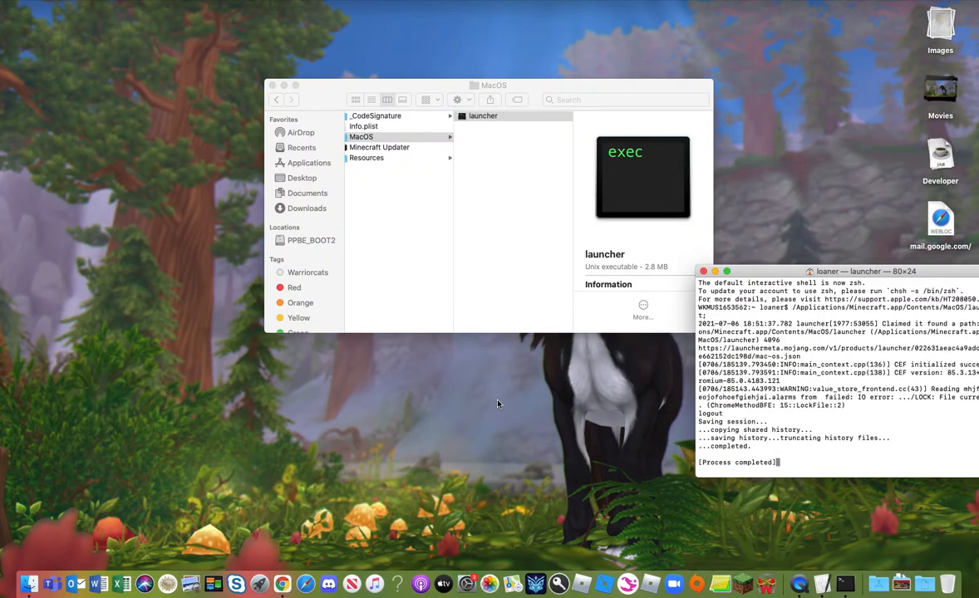
pyautogui.moveTo(681, 246)
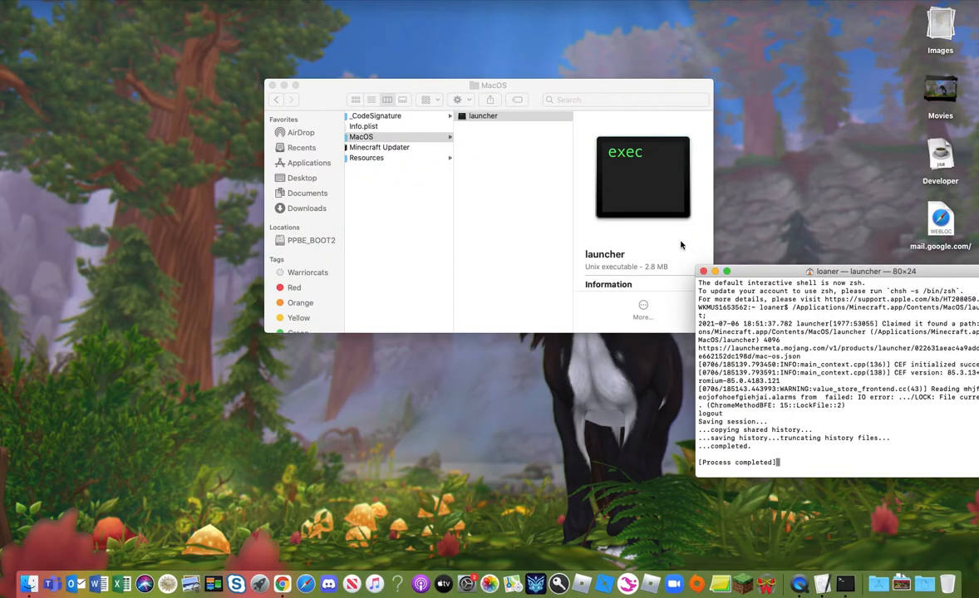
pyautogui.moveTo(741, 584)
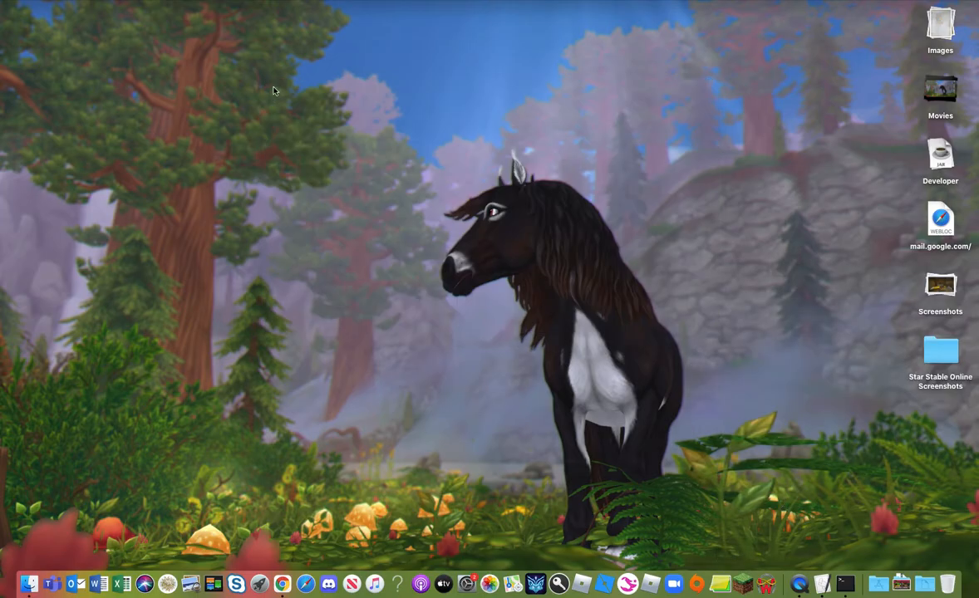
pyautogui.moveTo(696, 585)
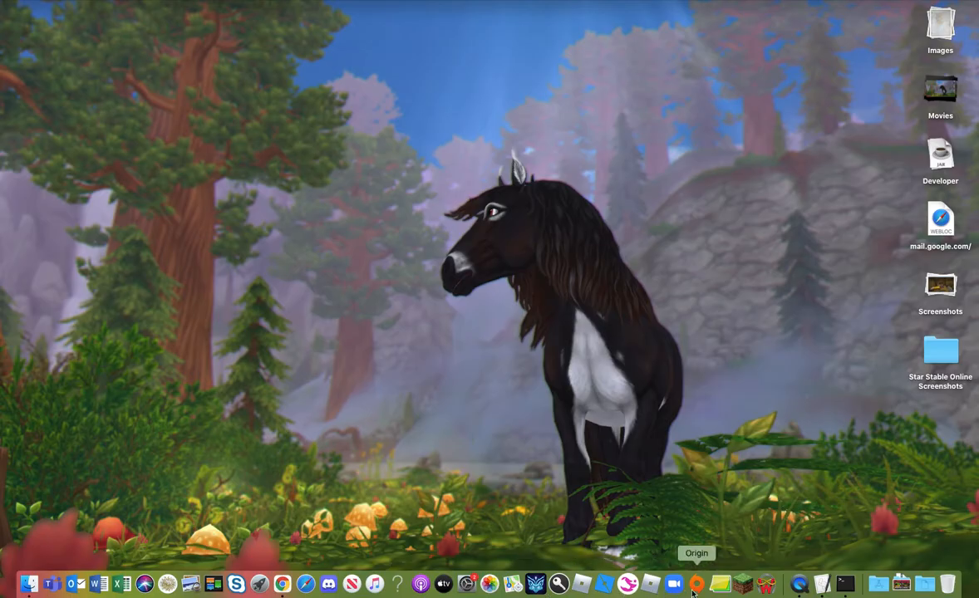
pyautogui.moveTo(741, 590)
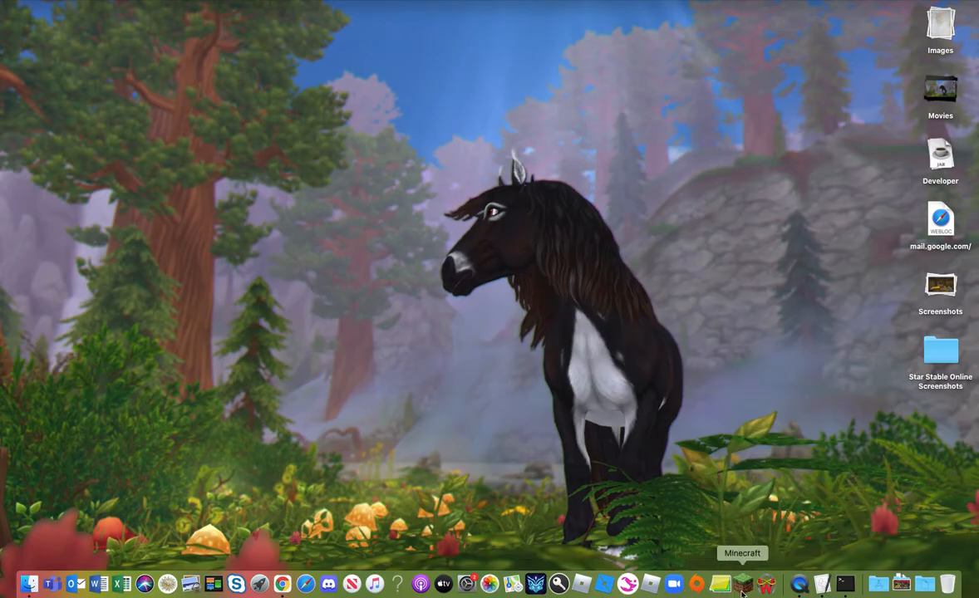
# Step: Reveal the Minecraft app in the Applications folder again from its Dock menu
pyautogui.rightClick(741, 585)
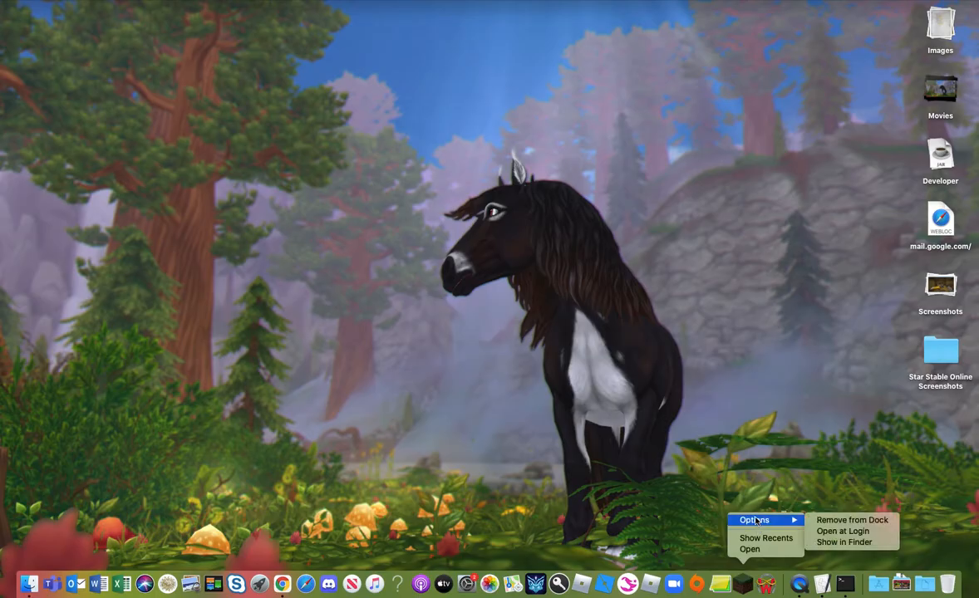
pyautogui.moveTo(844, 542)
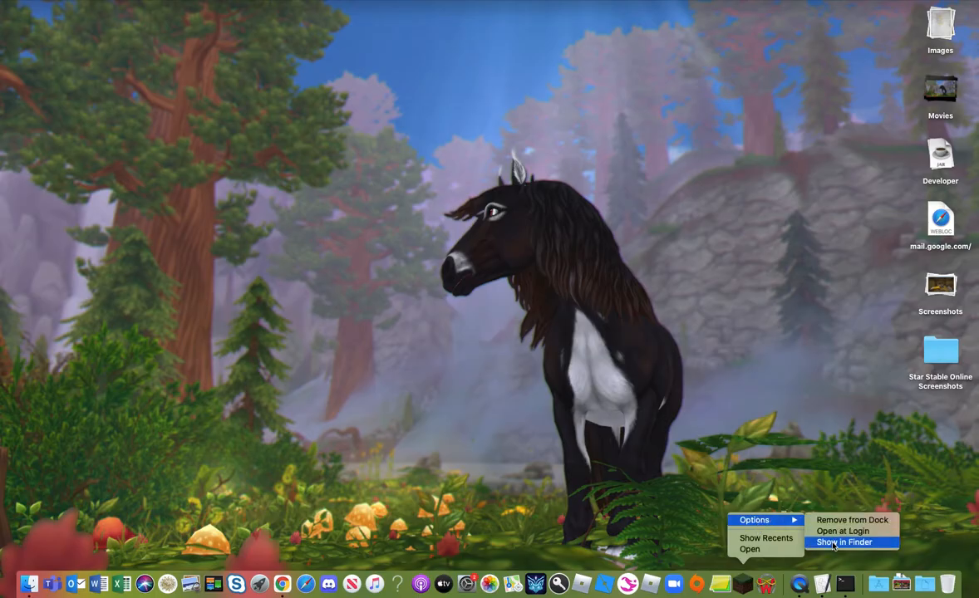
pyautogui.click(845, 542)
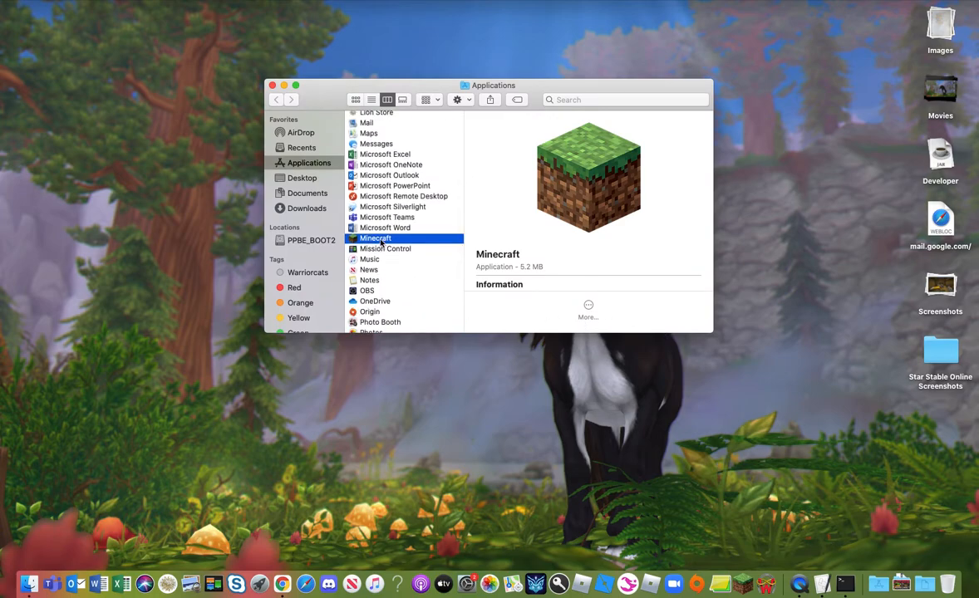
# Step: Show the Minecraft app's package contents from the Applications folder again
pyautogui.rightClick(375, 239)
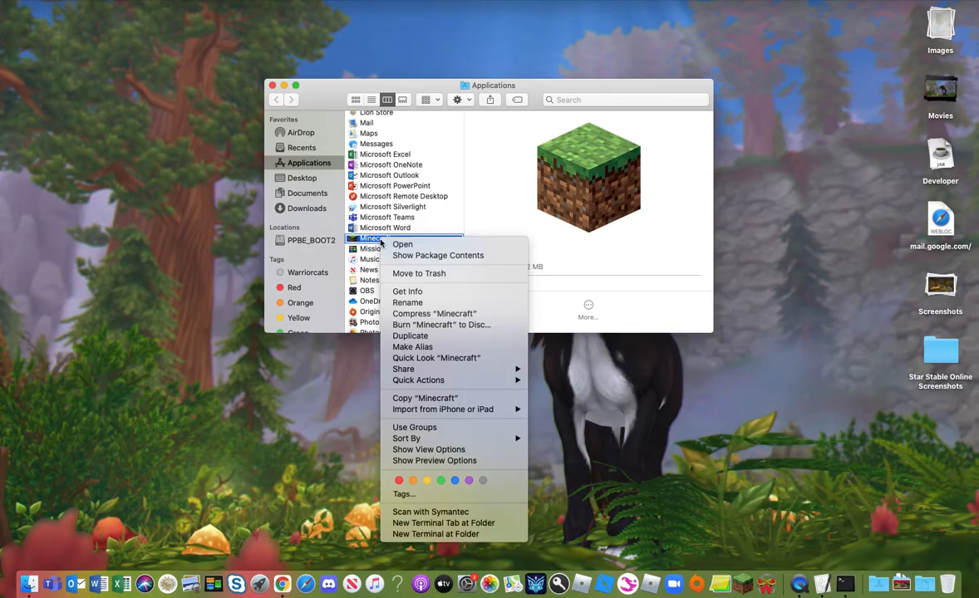
pyautogui.moveTo(438, 256)
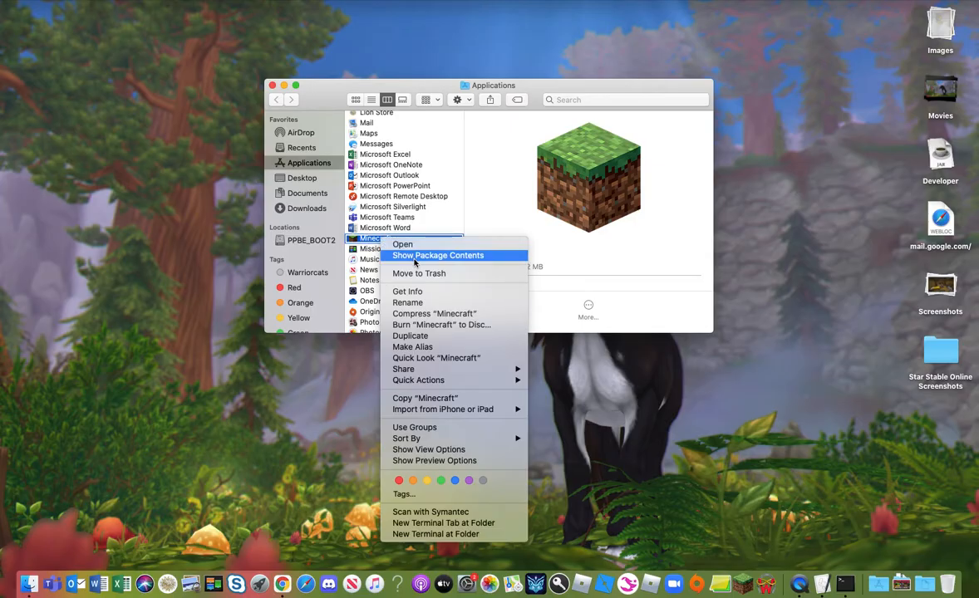
pyautogui.moveTo(419, 262)
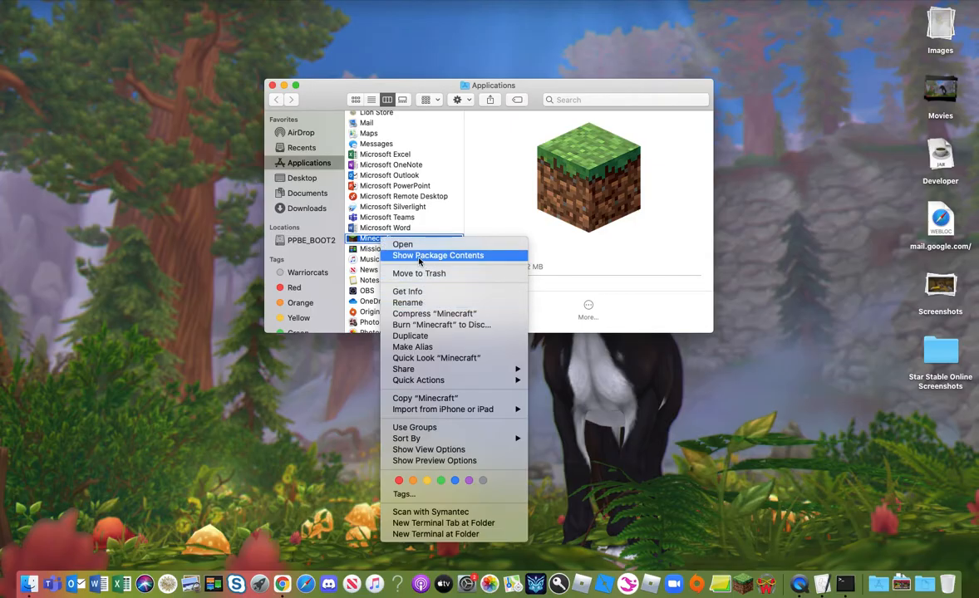
pyautogui.click(439, 256)
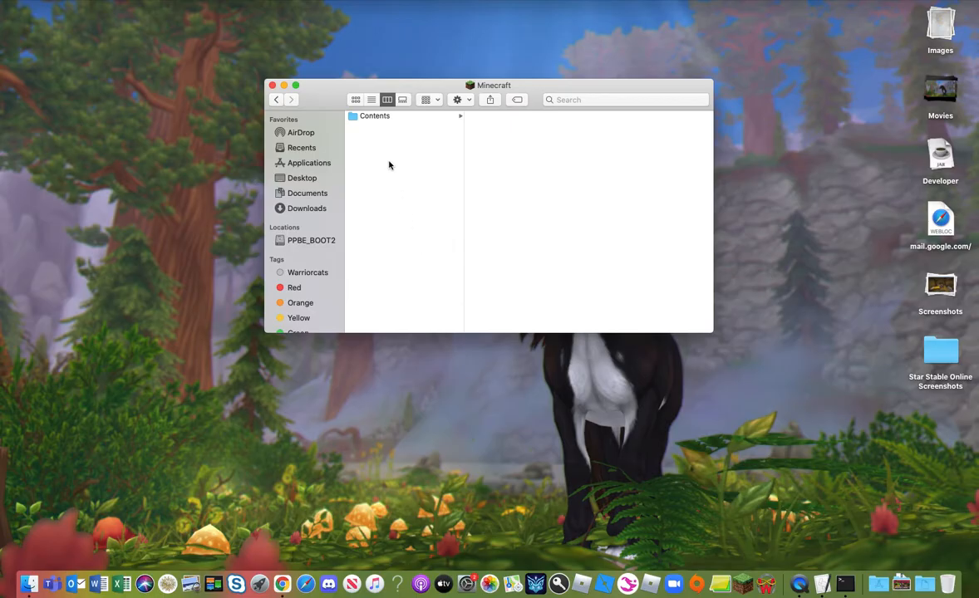
# Step: Run the launcher executable in Contents/MacOS again, reopening Minecraft Launcher
pyautogui.click(374, 117)
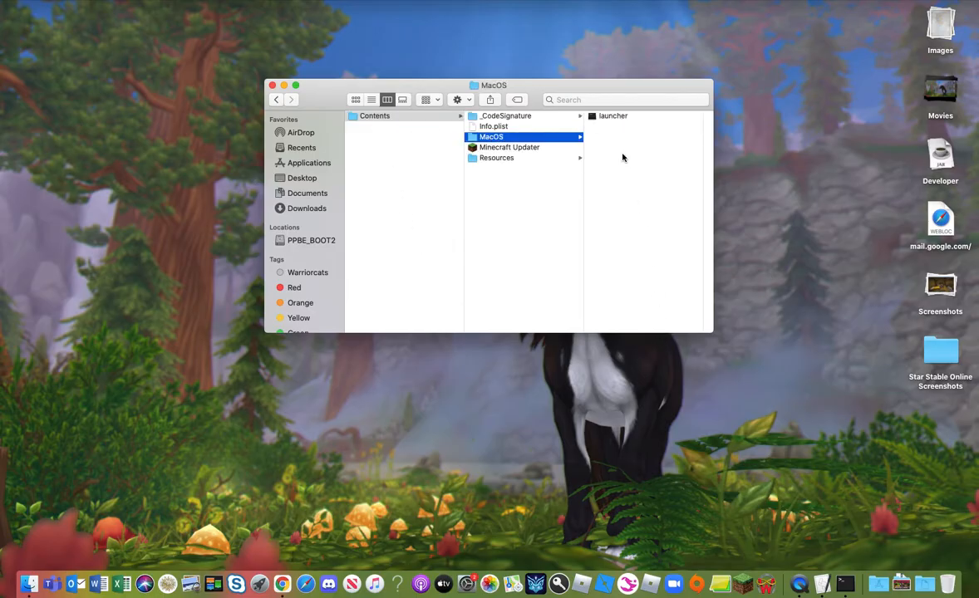
pyautogui.moveTo(741, 583)
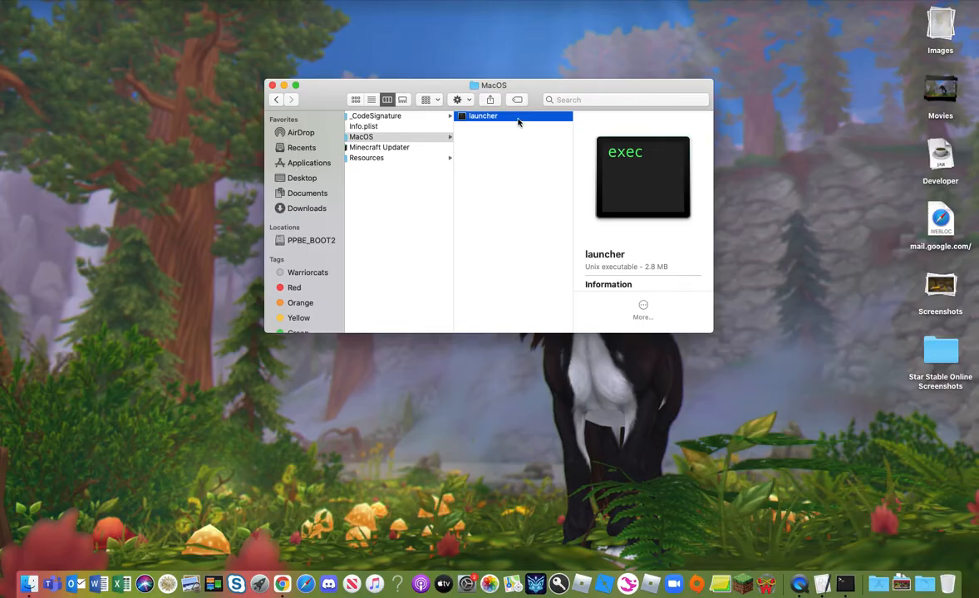
pyautogui.doubleClick(482, 116)
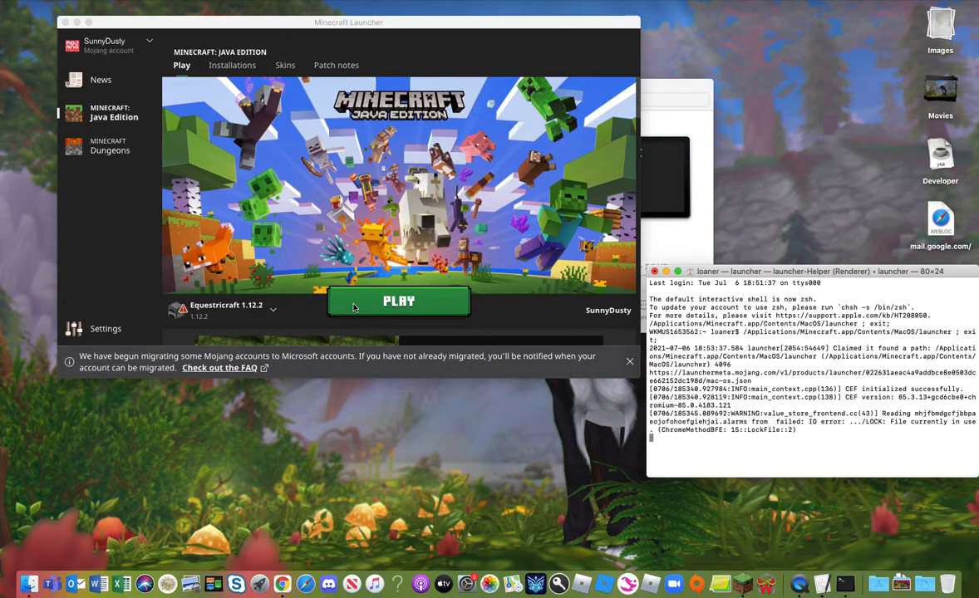
# Step: Reposition the Minecraft Launcher window on the desktop by dragging its title bar
pyautogui.moveTo(349, 23); pyautogui.dragTo(354, 40)
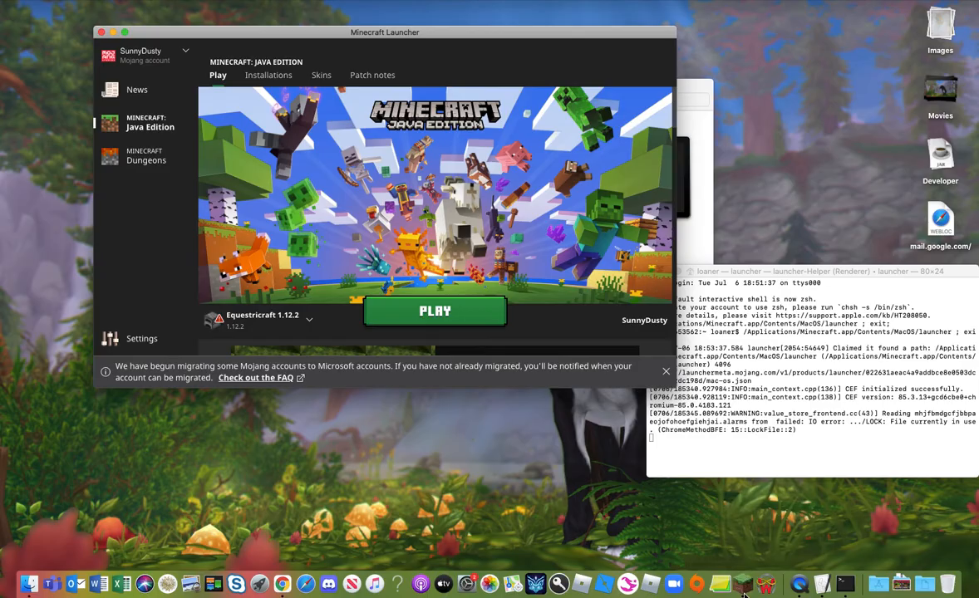
pyautogui.moveTo(283, 87)
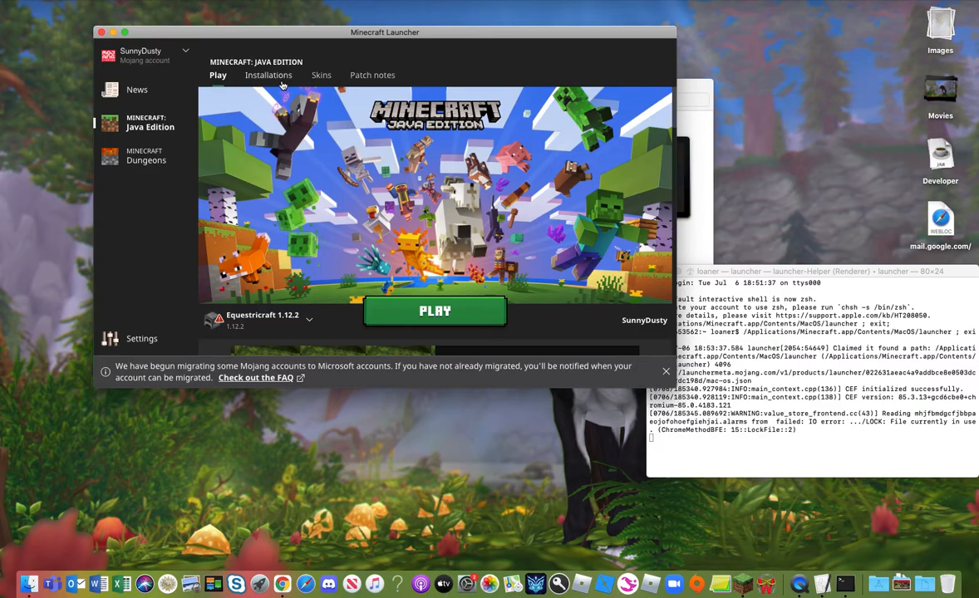
pyautogui.moveTo(269, 75)
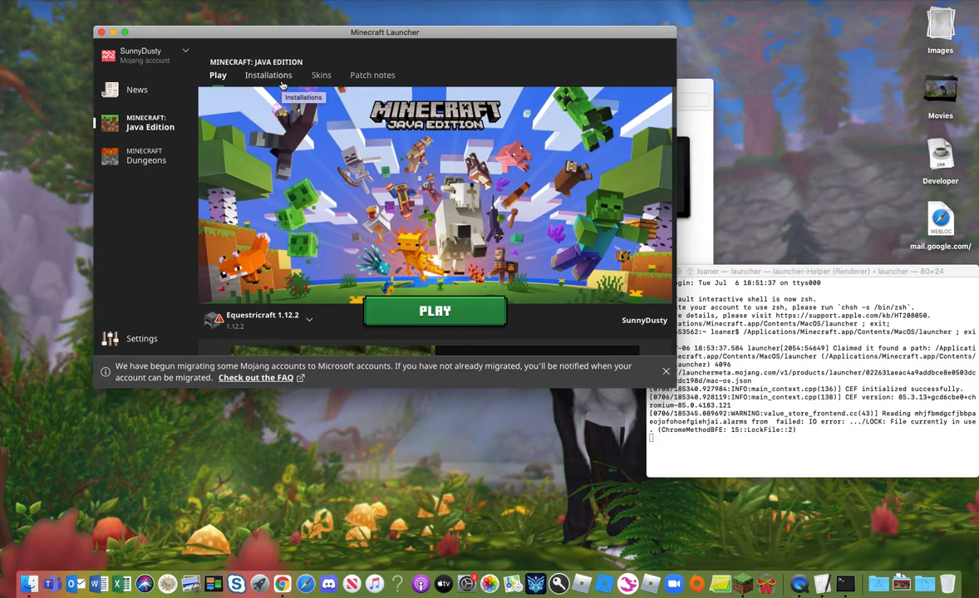
pyautogui.moveTo(259, 36)
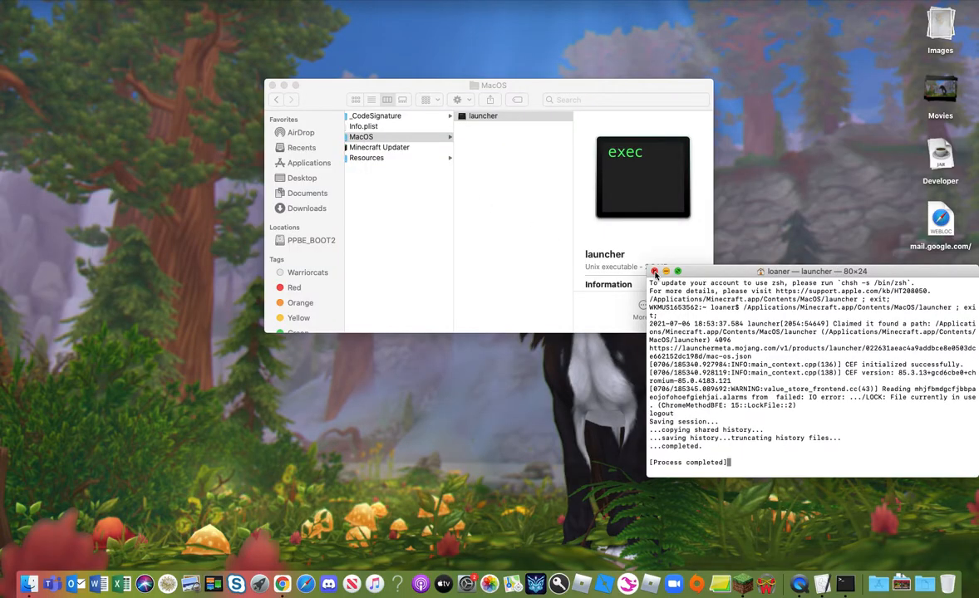
# Step: Close the finished terminal session and the MacOS folder window, then start a fresh Terminal from the Dock
pyautogui.click(655, 273)
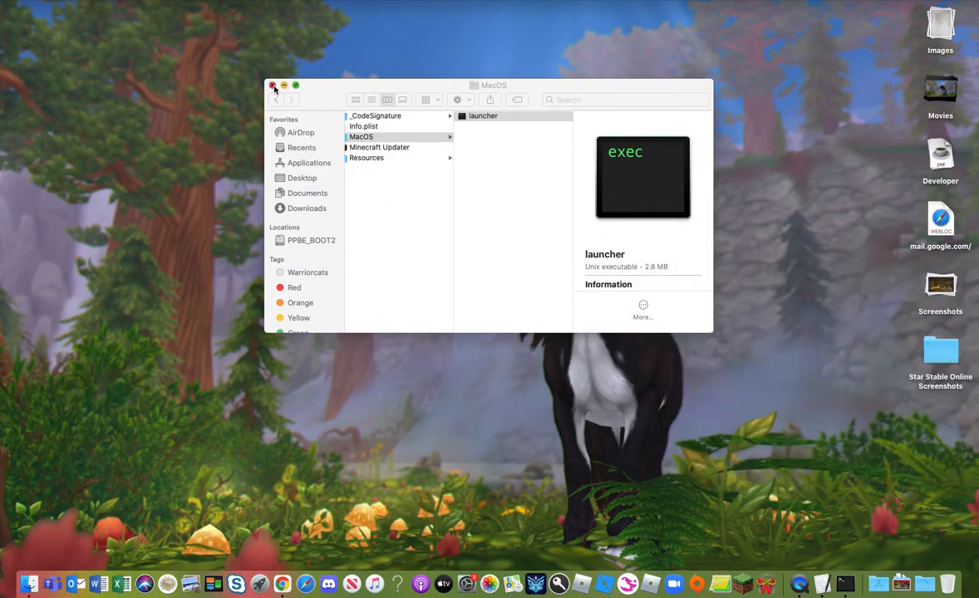
pyautogui.click(273, 86)
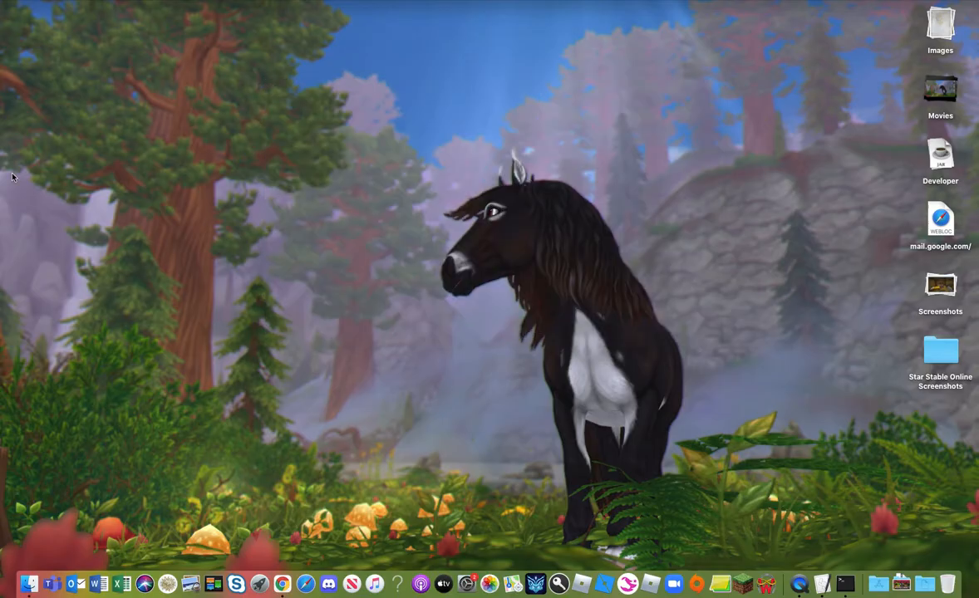
pyautogui.moveTo(547, 580)
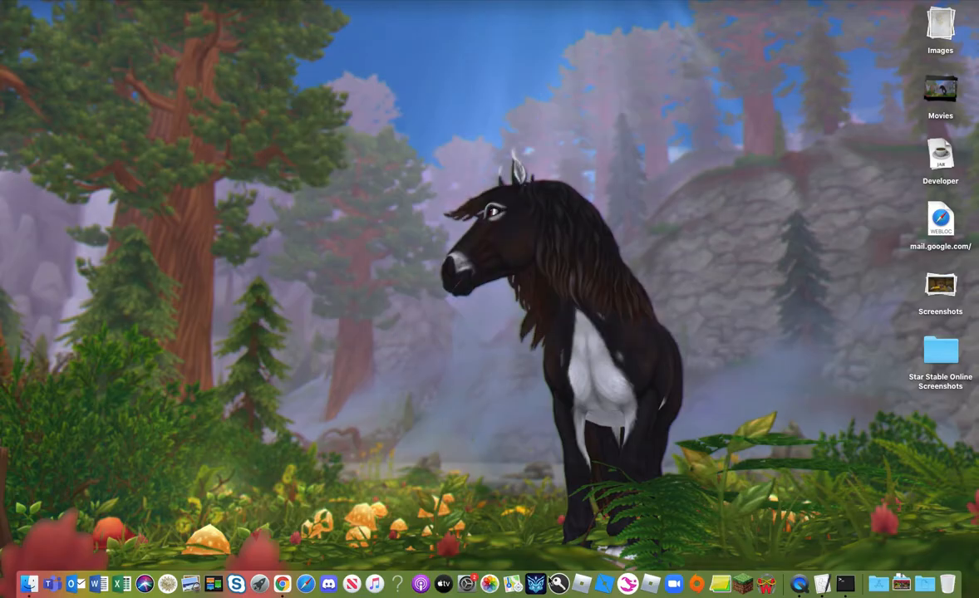
pyautogui.click(845, 585)
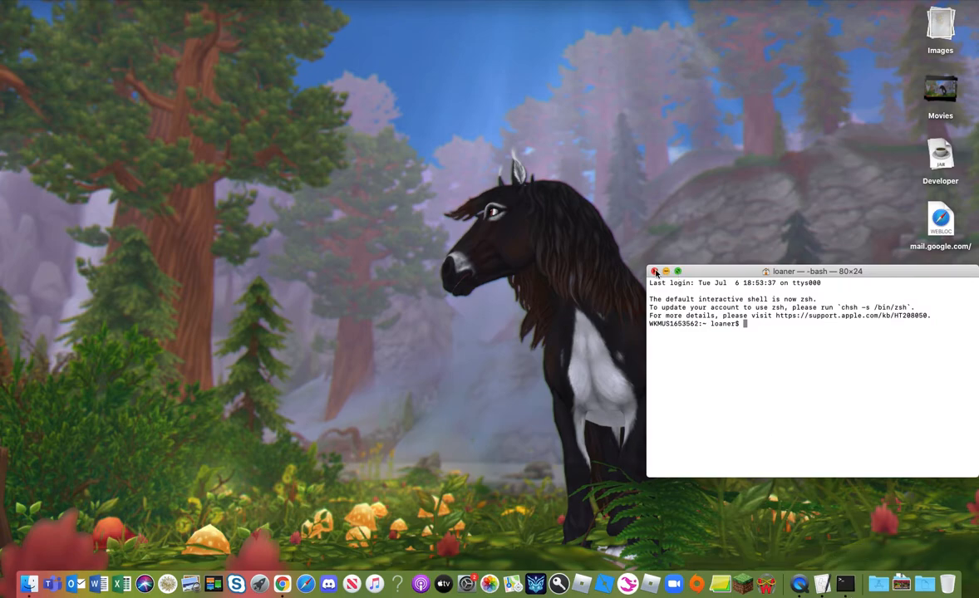
# Step: Close the fresh Terminal shell window, leaving only the desktop visible
pyautogui.click(655, 272)
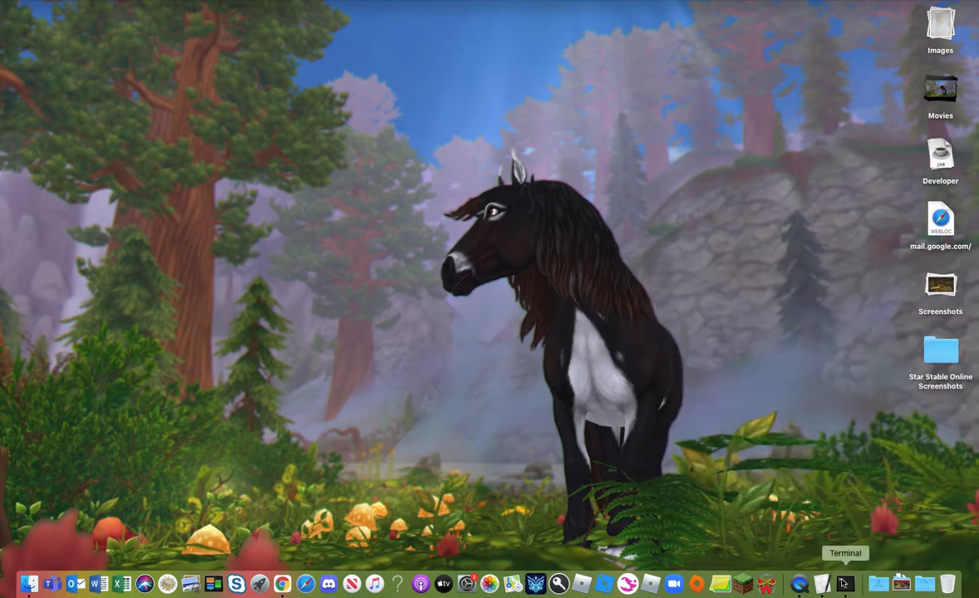
pyautogui.moveTo(539, 274)
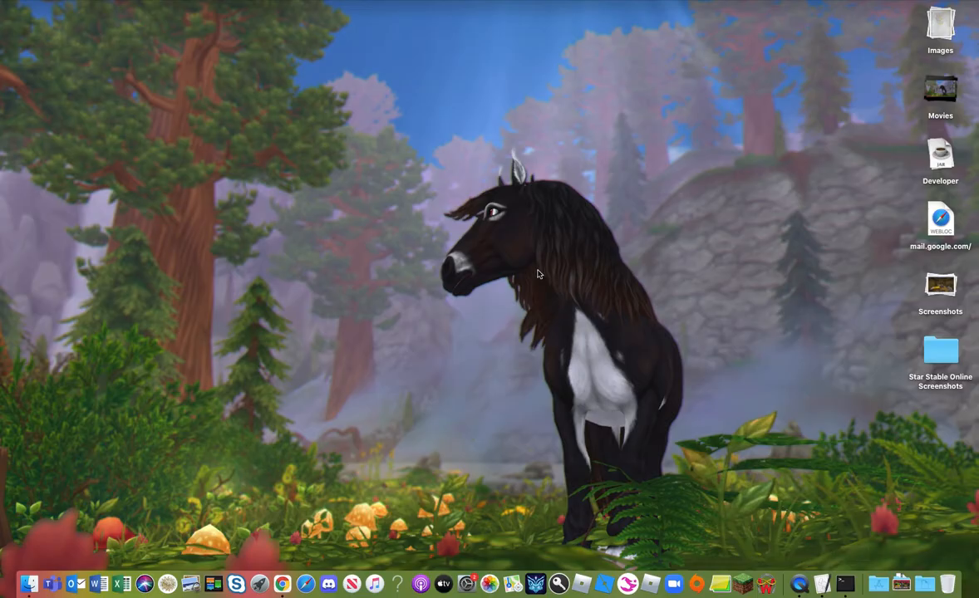